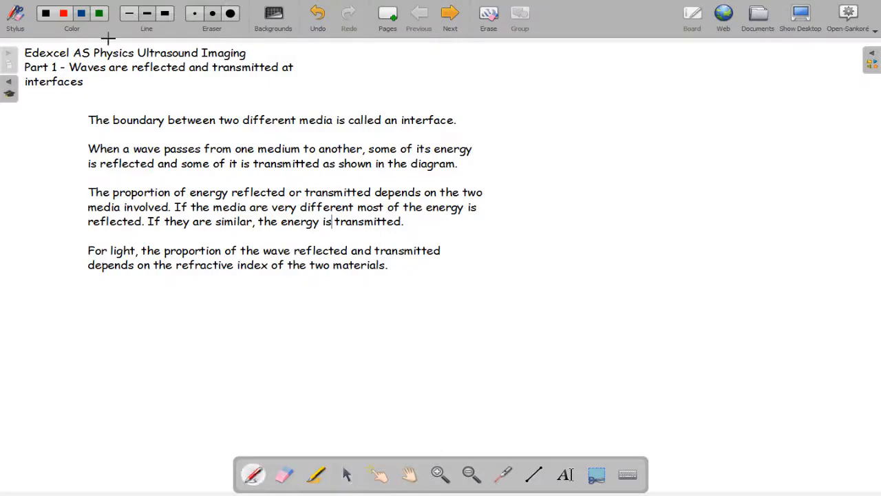
Underline 'Ultrasound Imaging' in the page 1 title with a blue hand-drawn line
{"action": "left_click_drag", "start_coordinate": [136, 61], "coordinate": [247, 58]}
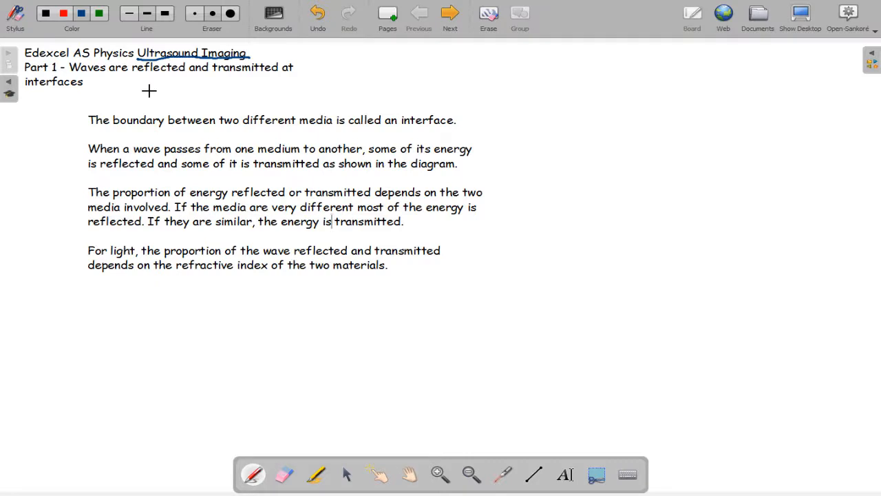
{"action": "mouse_move", "coordinate": [791, 105]}
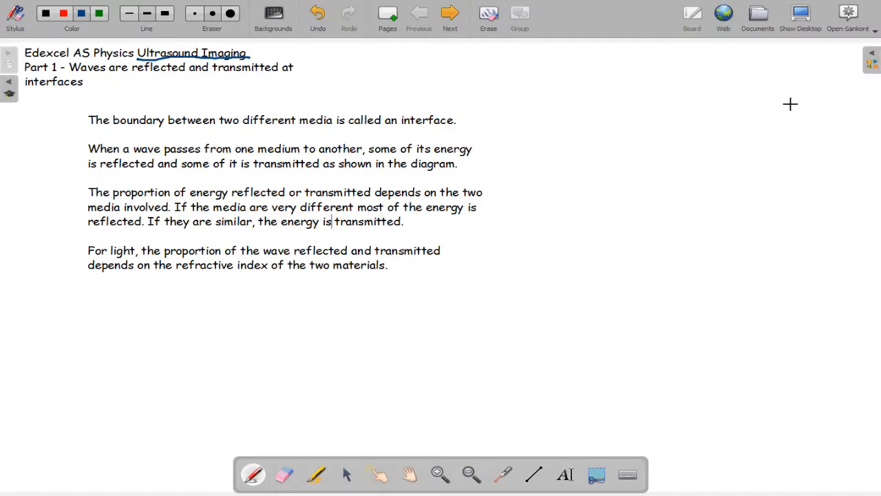
Draw a vertical normal crossed by a horizontal interface line on the right, labelled 'Glass' beneath
{"action": "left_click_drag", "start_coordinate": [678, 76], "coordinate": [677, 186]}
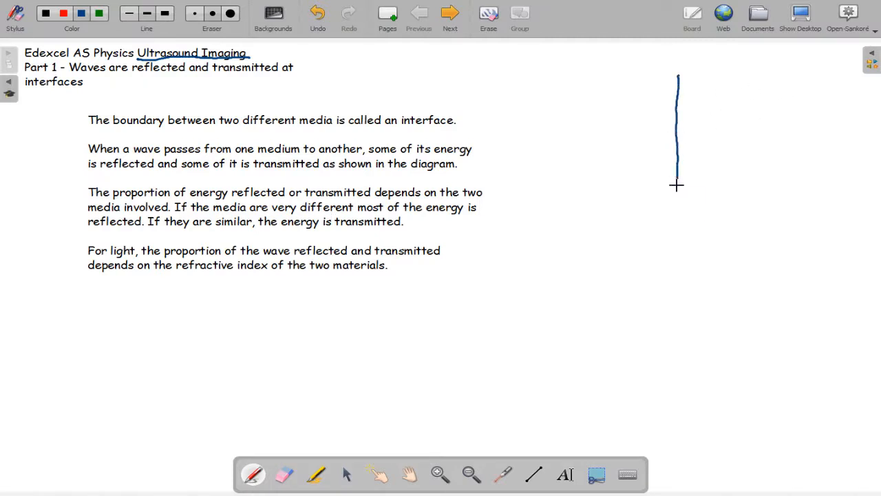
{"action": "left_click_drag", "start_coordinate": [678, 186], "coordinate": [680, 278]}
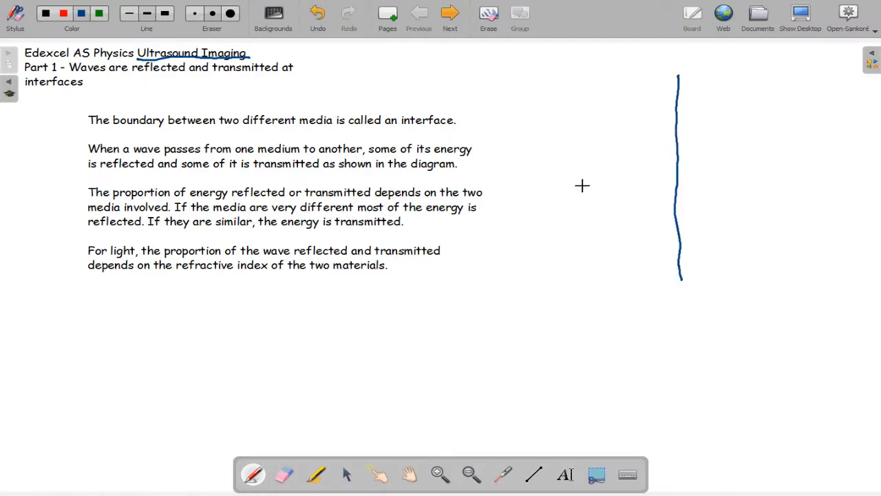
{"action": "left_click_drag", "start_coordinate": [583, 184], "coordinate": [832, 177]}
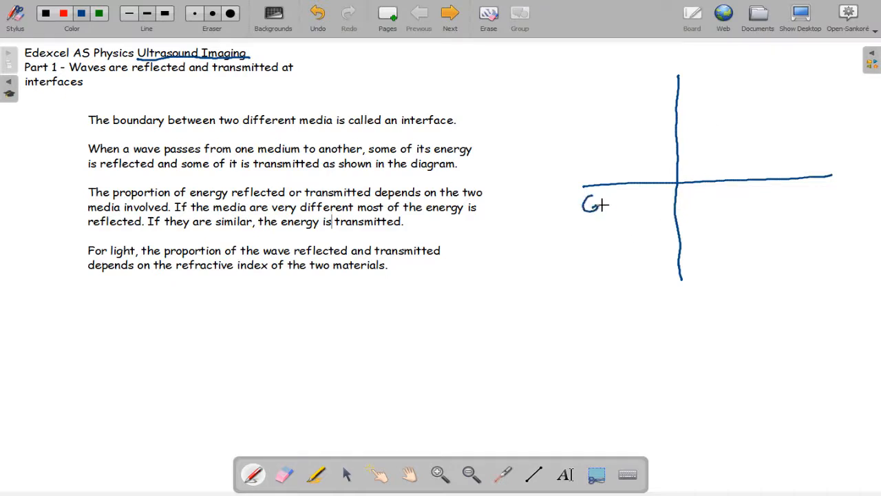
{"action": "left_click_drag", "start_coordinate": [592, 204], "coordinate": [661, 204]}
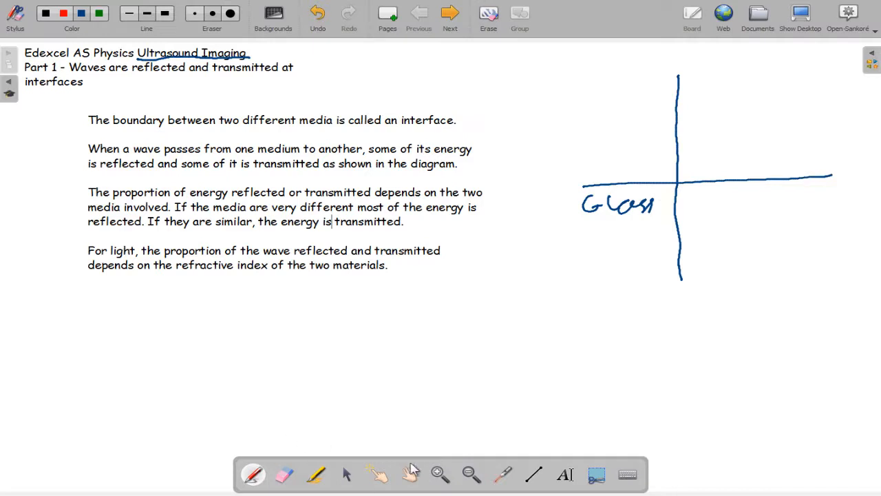
Draw straight incident, reflected and transmitted rays meeting at the crossing point, then return to freehand
{"action": "left_click", "coordinate": [534, 474]}
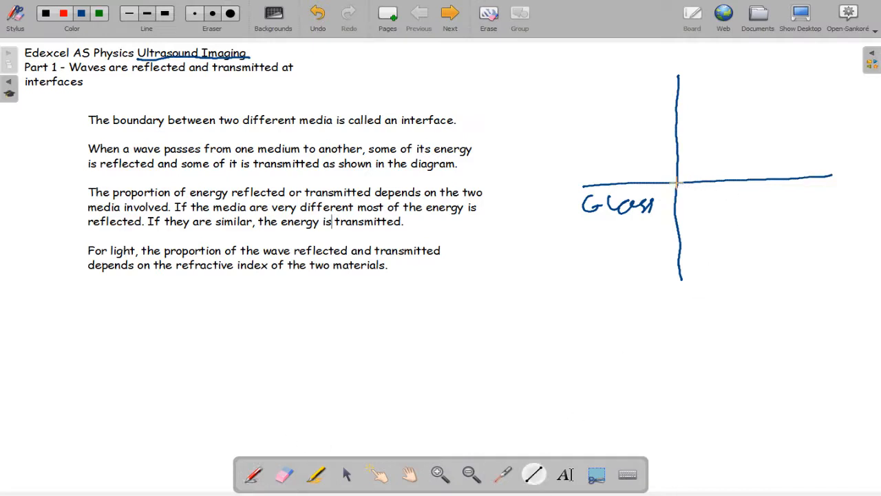
{"action": "left_click_drag", "start_coordinate": [678, 181], "coordinate": [751, 289]}
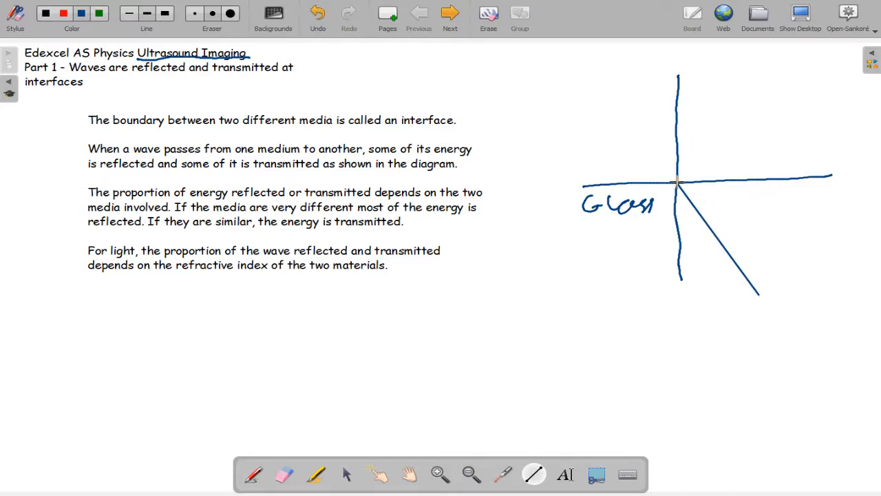
{"action": "left_click_drag", "start_coordinate": [677, 182], "coordinate": [774, 94]}
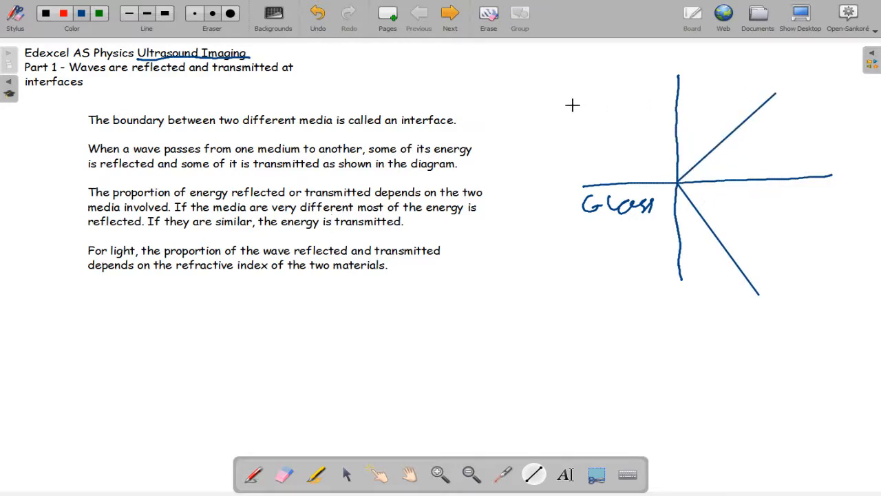
{"action": "left_click_drag", "start_coordinate": [554, 93], "coordinate": [677, 180]}
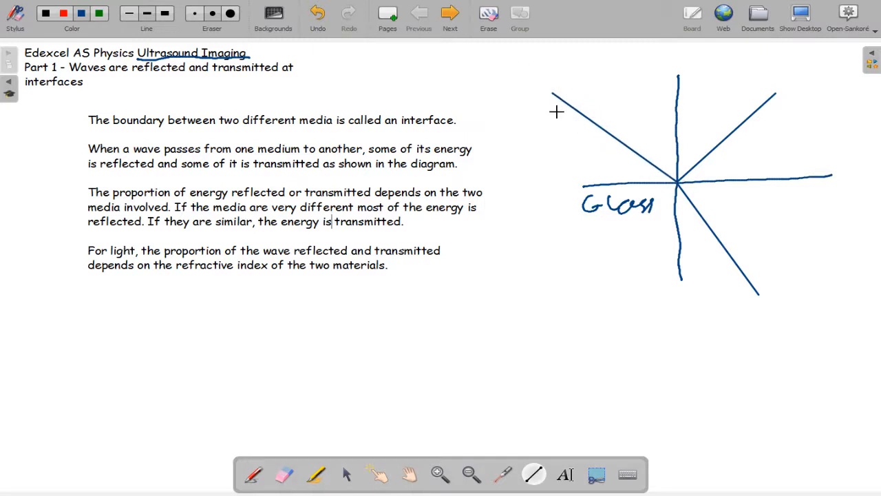
{"action": "left_click", "coordinate": [253, 474]}
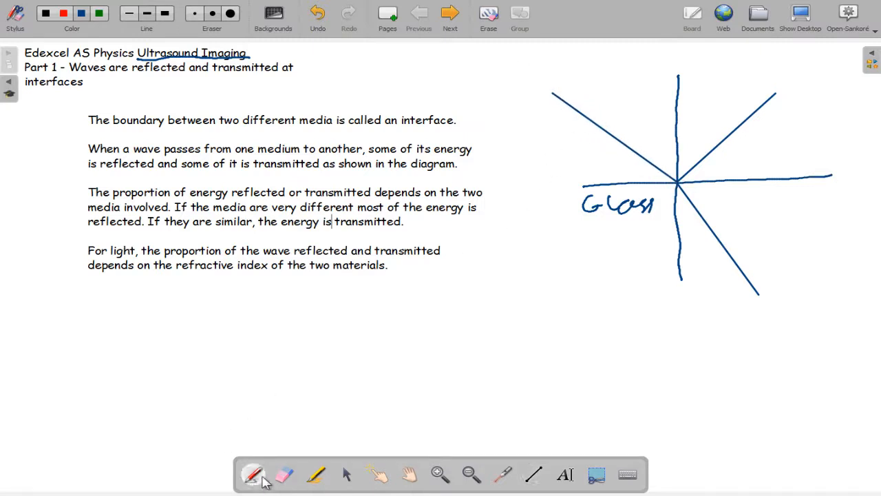
Add arrowheads to the incident, reflected and transmitted rays to show wave direction
{"action": "left_click_drag", "start_coordinate": [581, 131], "coordinate": [606, 113]}
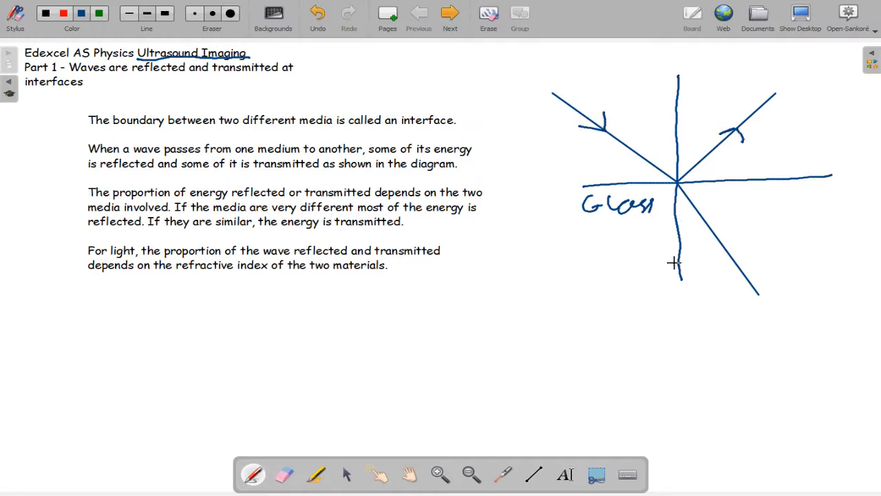
{"action": "mouse_move", "coordinate": [719, 246]}
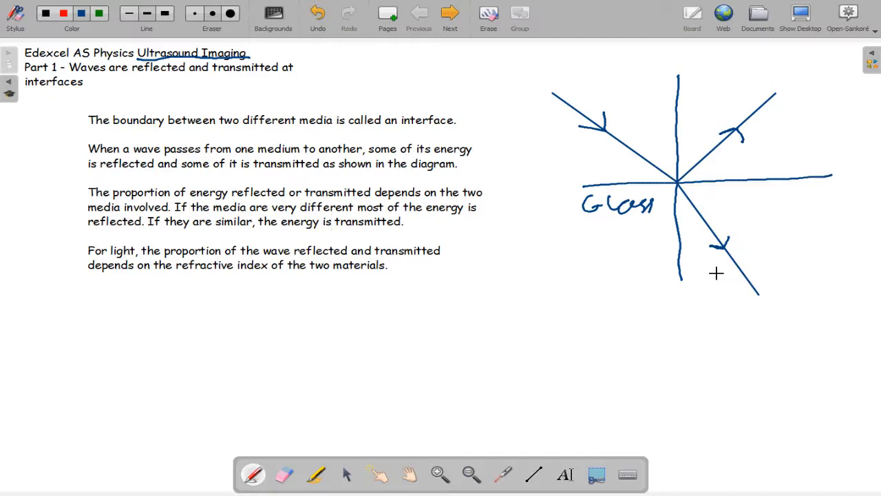
{"action": "left_click", "coordinate": [333, 220]}
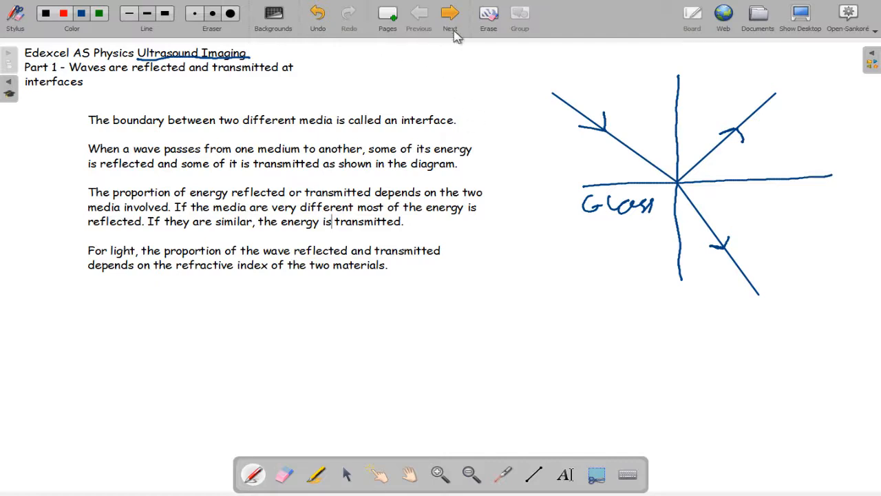
Advance to page 2 on reflected ultrasound scans and undo the Google Drive bin prompt
{"action": "left_click", "coordinate": [449, 12]}
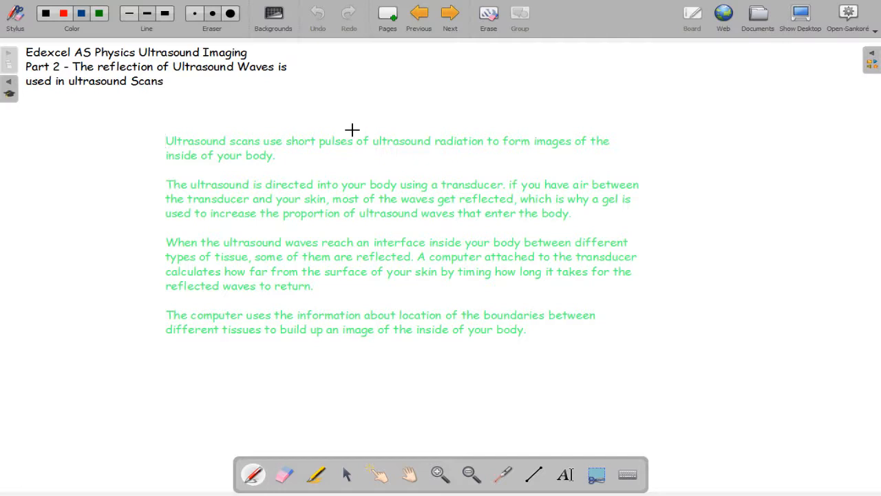
{"action": "left_click", "coordinate": [165, 141]}
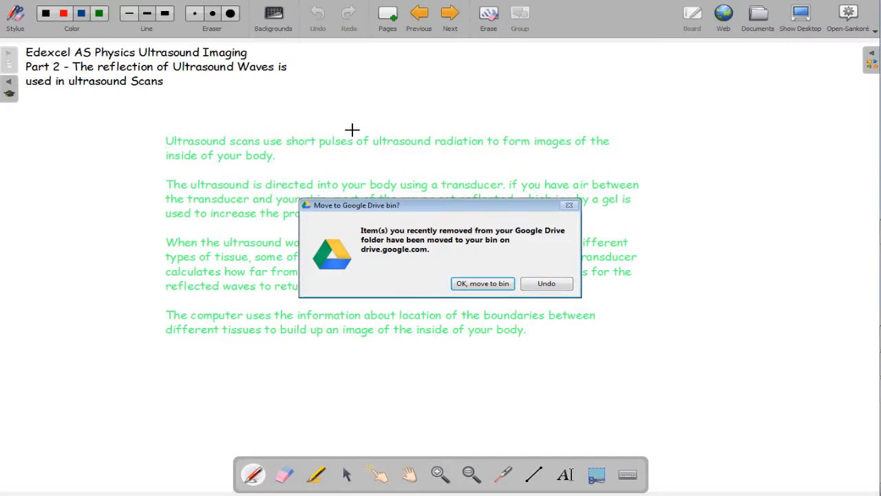
{"action": "mouse_move", "coordinate": [547, 283]}
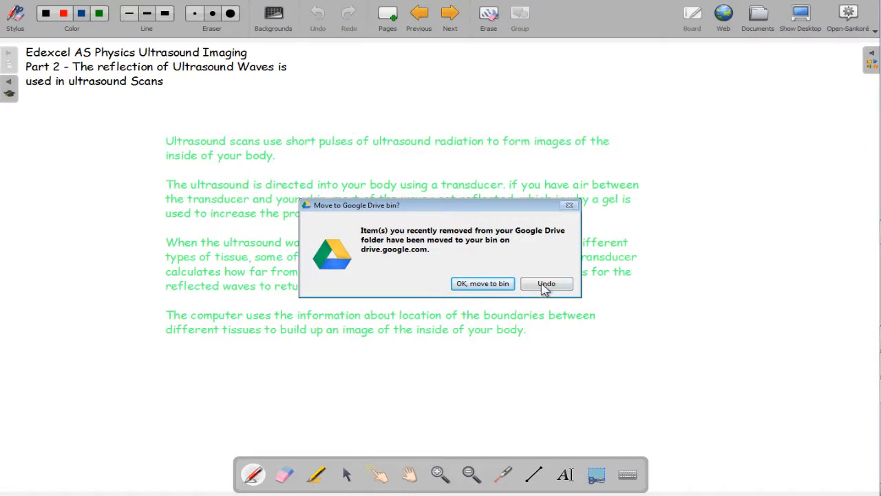
{"action": "left_click", "coordinate": [545, 283]}
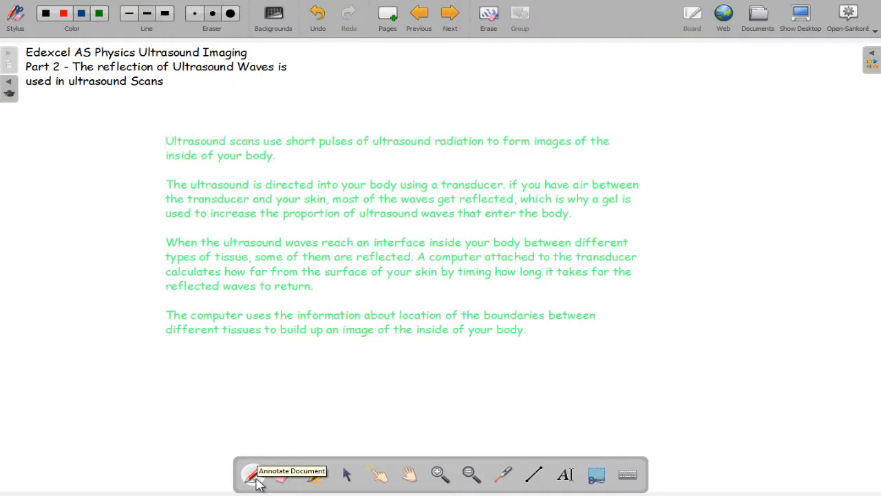
Select the pen and move on to the Doppler effect and shorter-wavelength page
{"action": "left_click", "coordinate": [449, 13]}
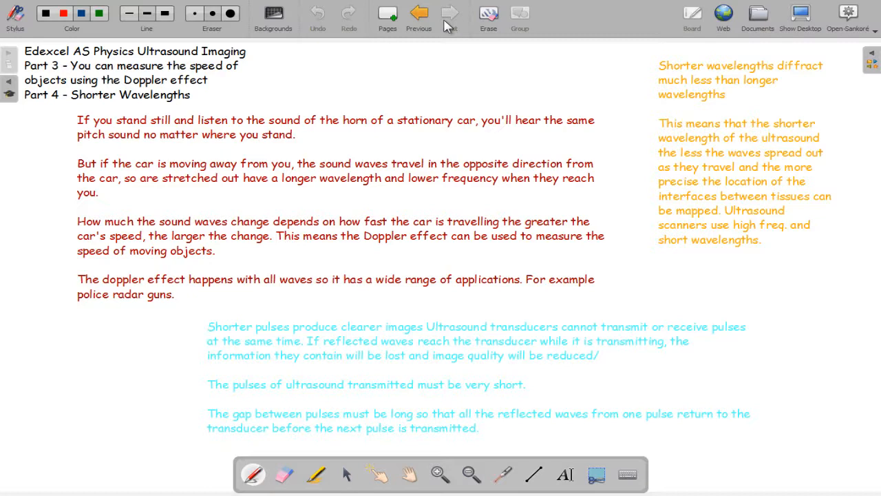
{"action": "left_click", "coordinate": [207, 335]}
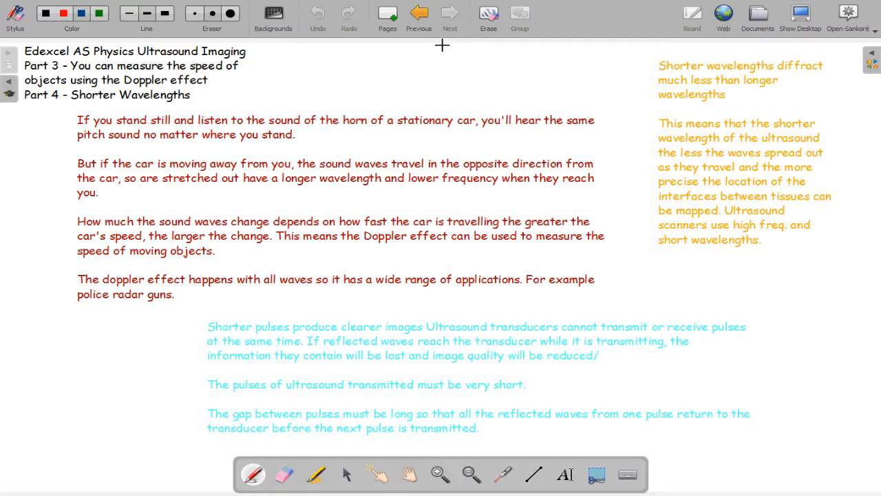
{"action": "left_click", "coordinate": [207, 326]}
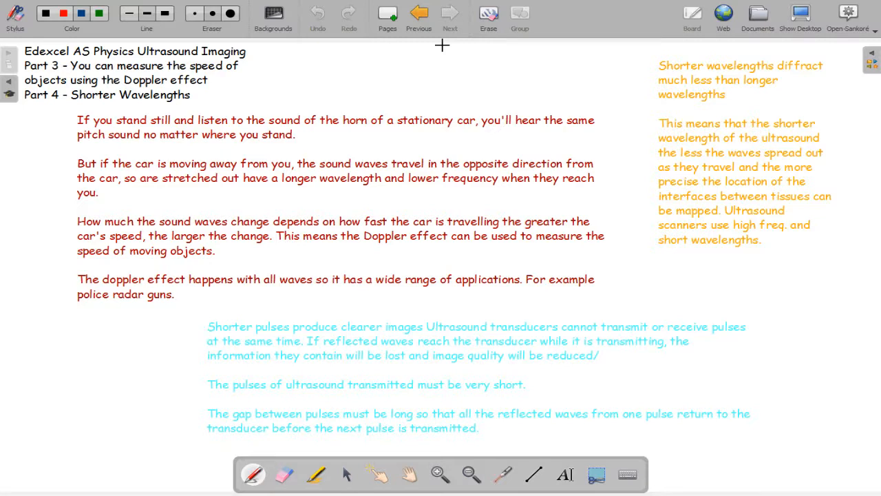
{"action": "left_click", "coordinate": [208, 327]}
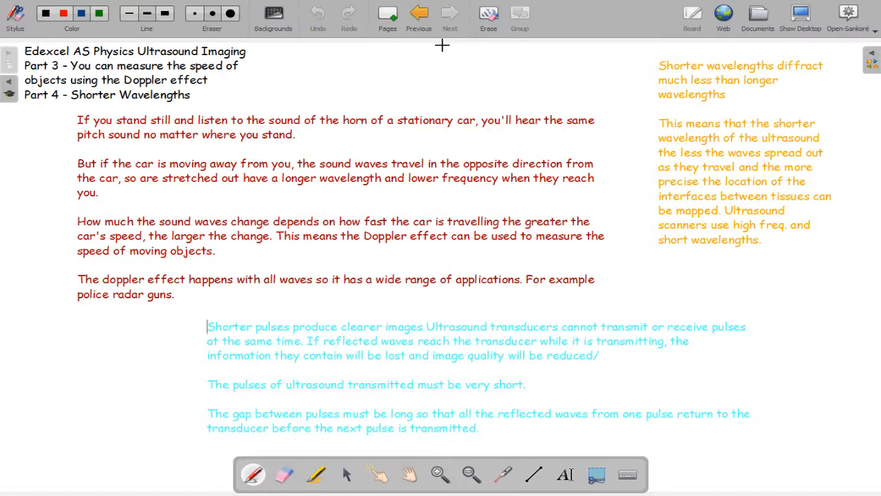